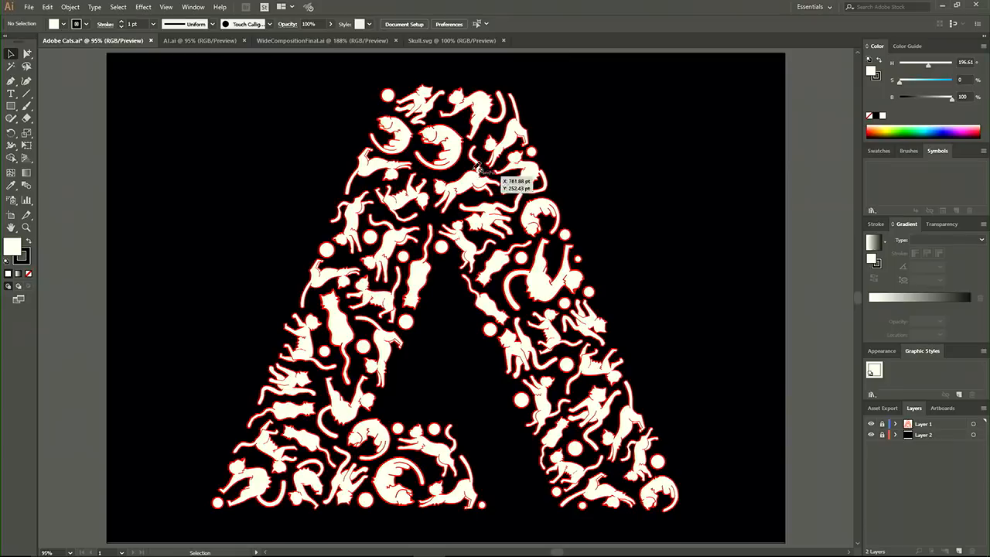
# Move two red cat drawings into the bottom-left corner of the empty A outline, one above the other
pyautogui.click(199, 40)
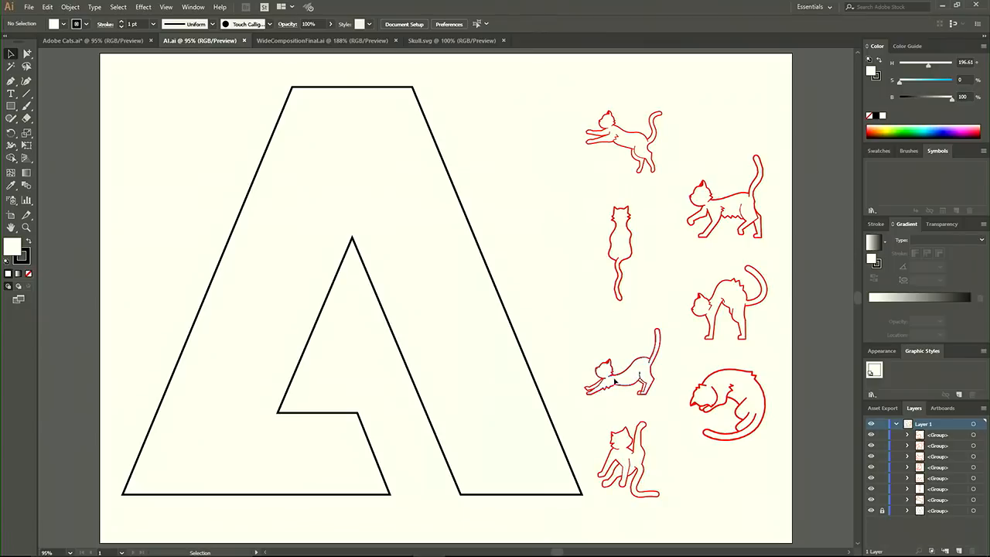
pyautogui.moveTo(622, 376); pyautogui.dragTo(168, 461)
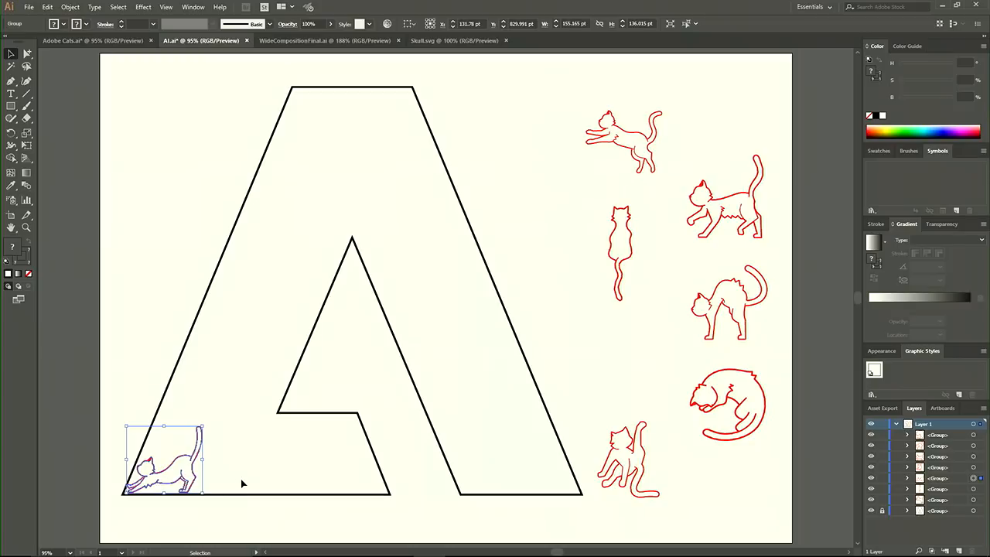
pyautogui.moveTo(596, 451)
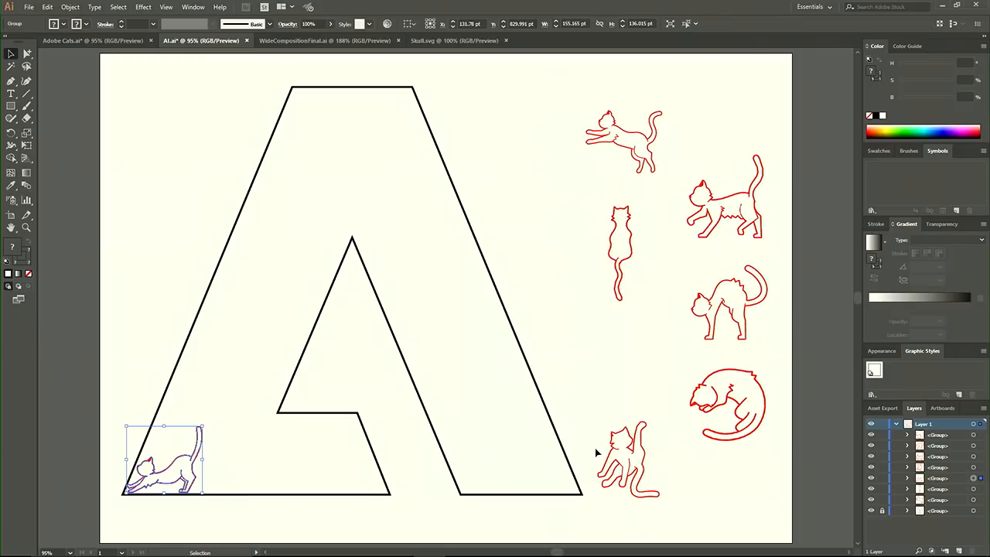
pyautogui.moveTo(622, 462)
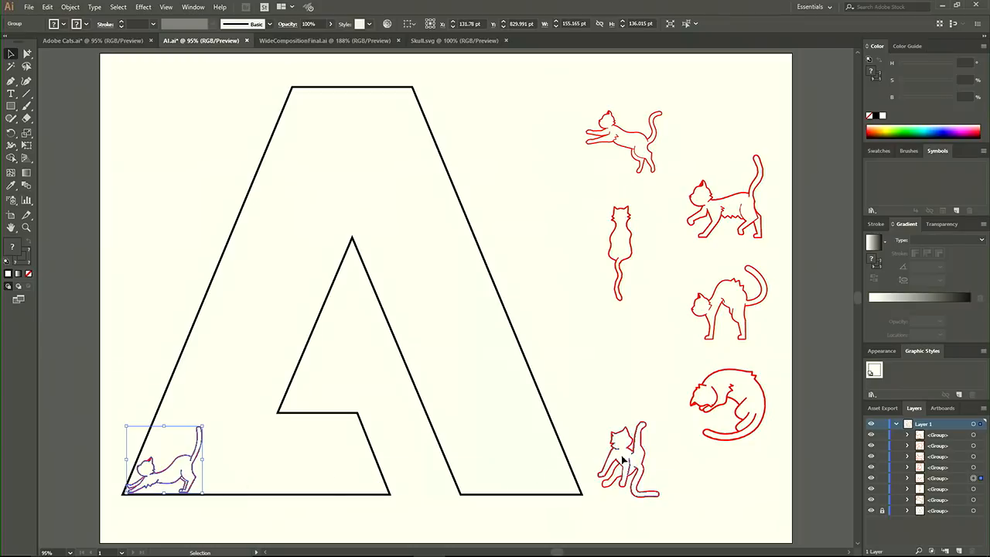
pyautogui.moveTo(627, 461); pyautogui.dragTo(245, 364)
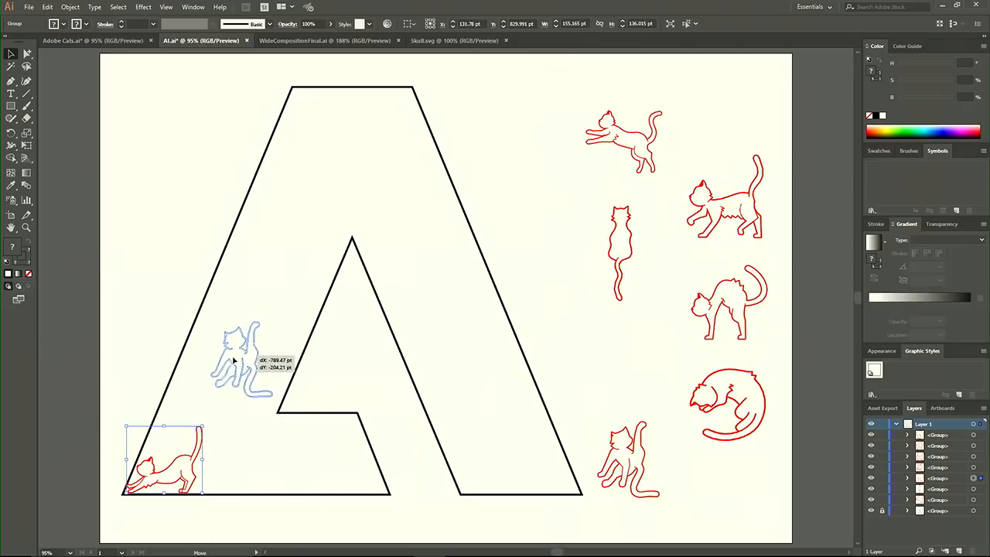
pyautogui.moveTo(240, 359); pyautogui.dragTo(183, 417)
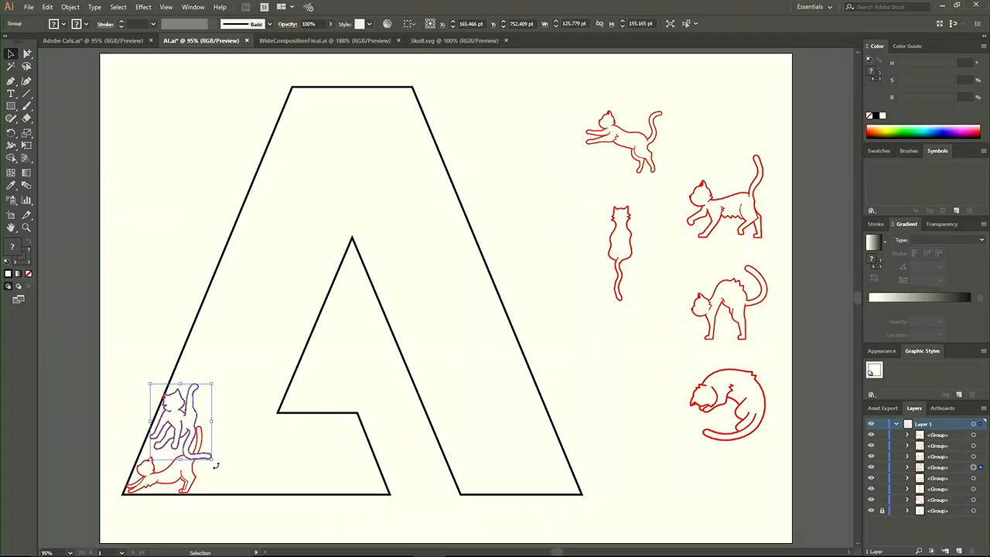
# Rotate the upper cat to follow the A's slant and nudge it snug against the left edge
pyautogui.moveTo(215, 465); pyautogui.dragTo(192, 303)
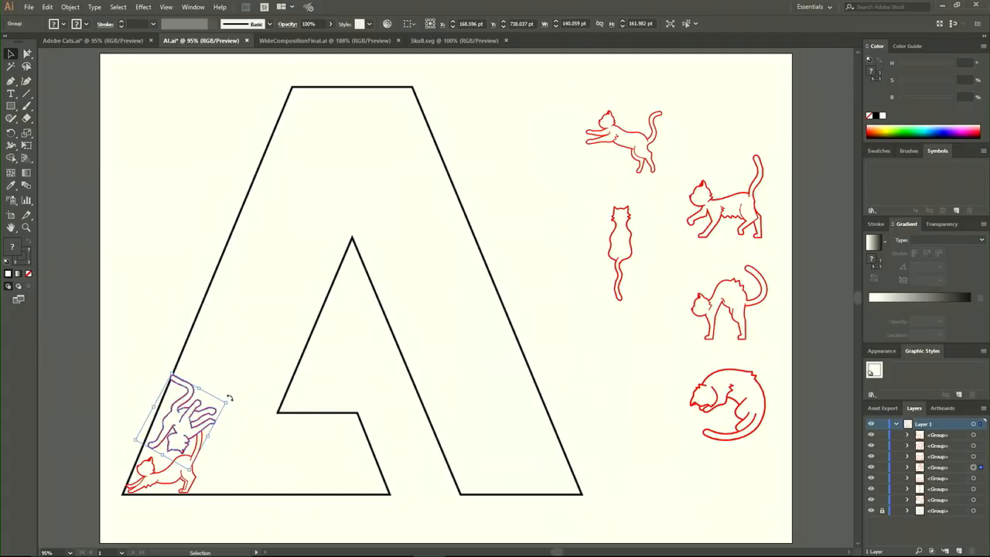
pyautogui.moveTo(188, 433); pyautogui.dragTo(176, 417)
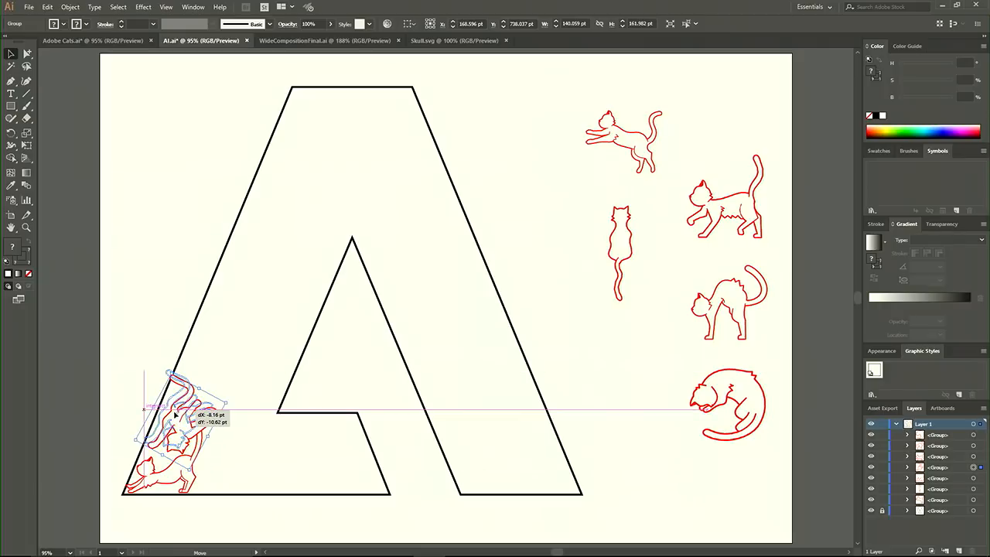
pyautogui.moveTo(186, 410); pyautogui.dragTo(174, 421)
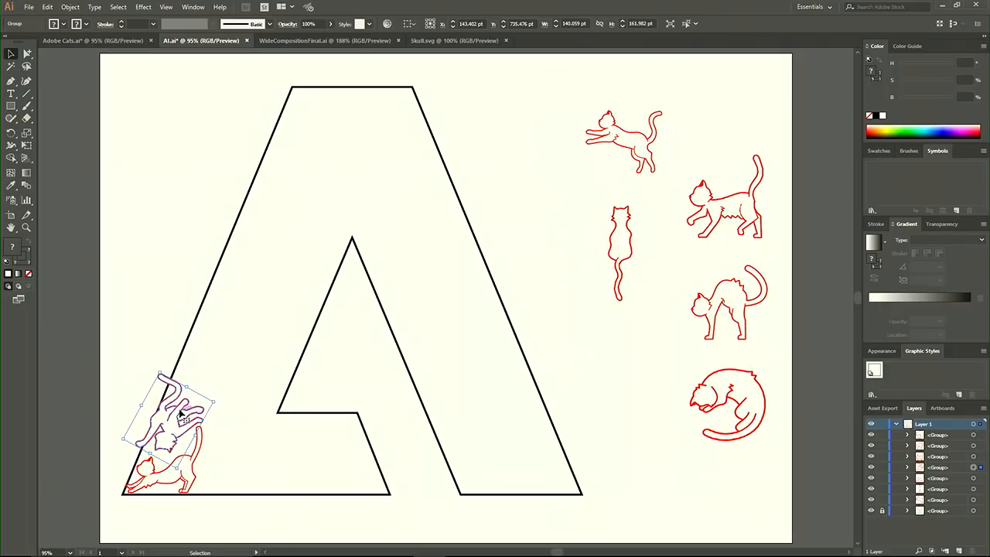
pyautogui.moveTo(223, 424)
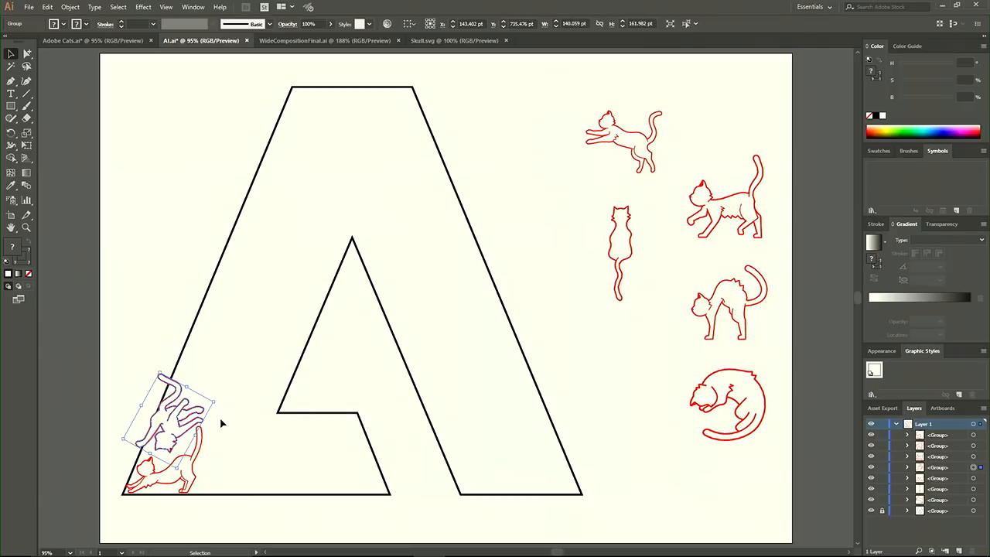
pyautogui.moveTo(246, 415)
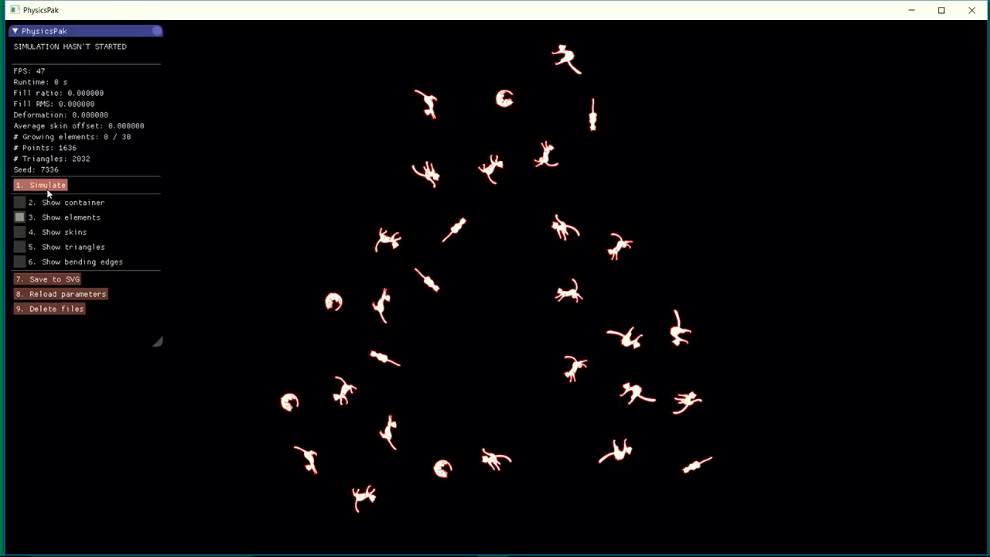
# Run 1. Simulate so the cat elements grow to pack the A shape
pyautogui.click(40, 184)
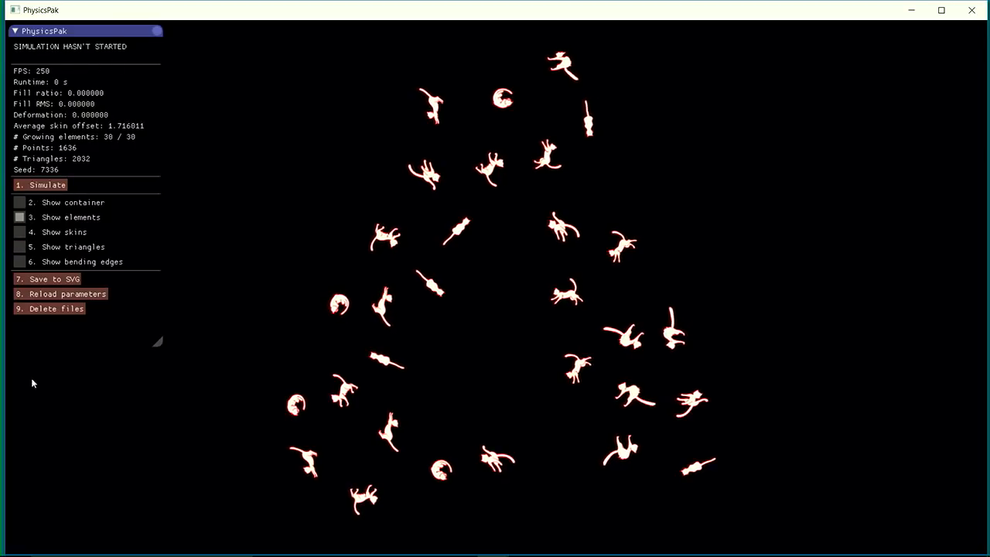
pyautogui.click(40, 184)
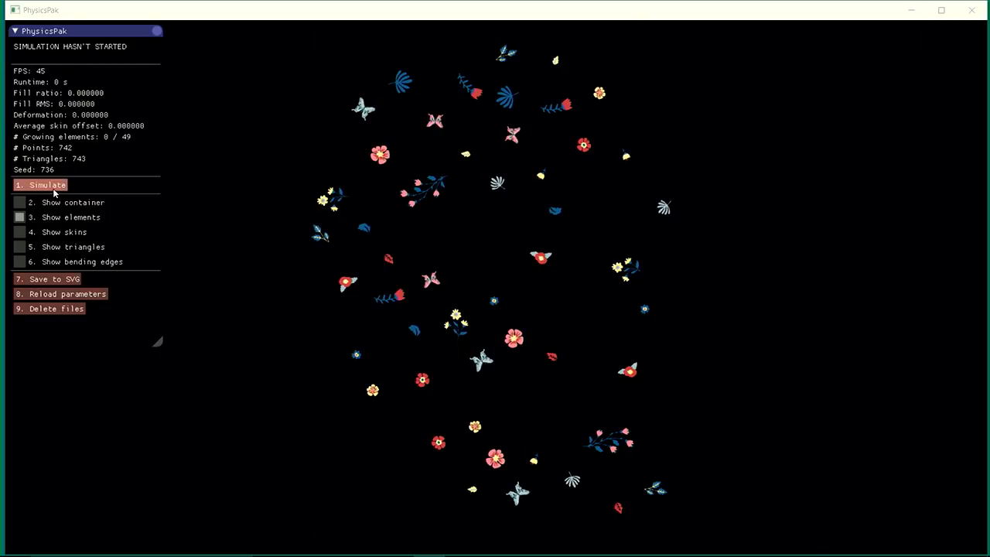
# Run 1. Simulate until the floral elements pack into a dense skull shape
pyautogui.click(47, 184)
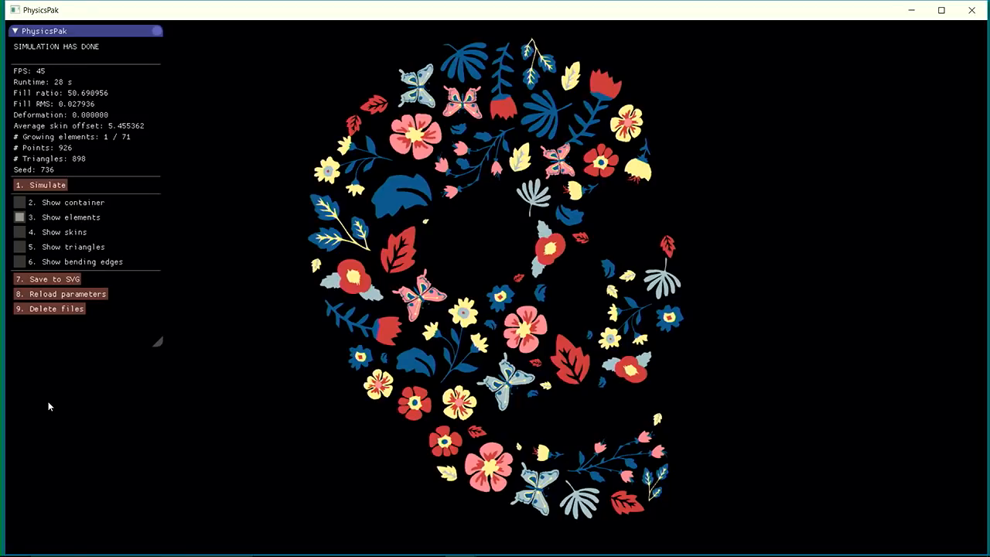
pyautogui.moveTo(269, 313)
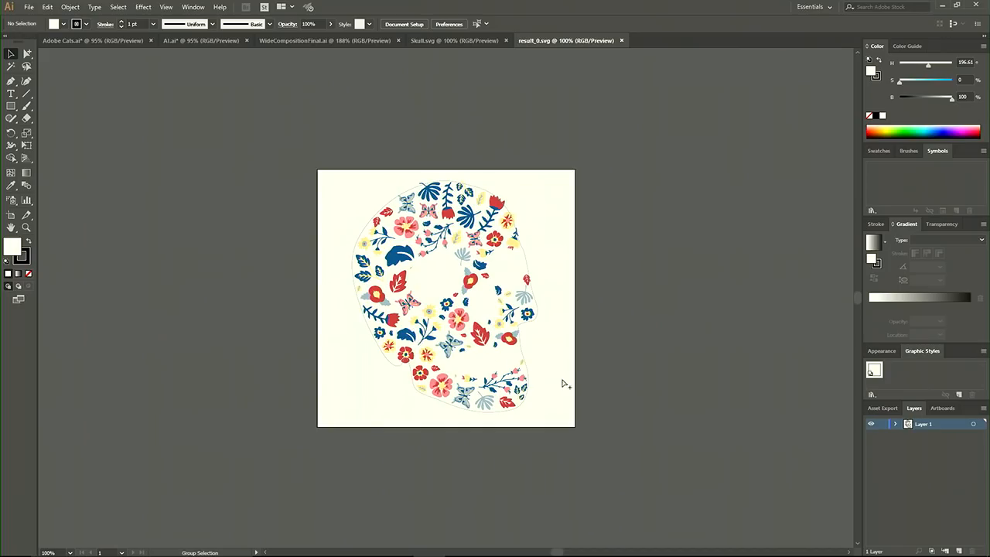
# Select every element of the packed floral skull with Ctrl+A
pyautogui.press('ctrl+a')
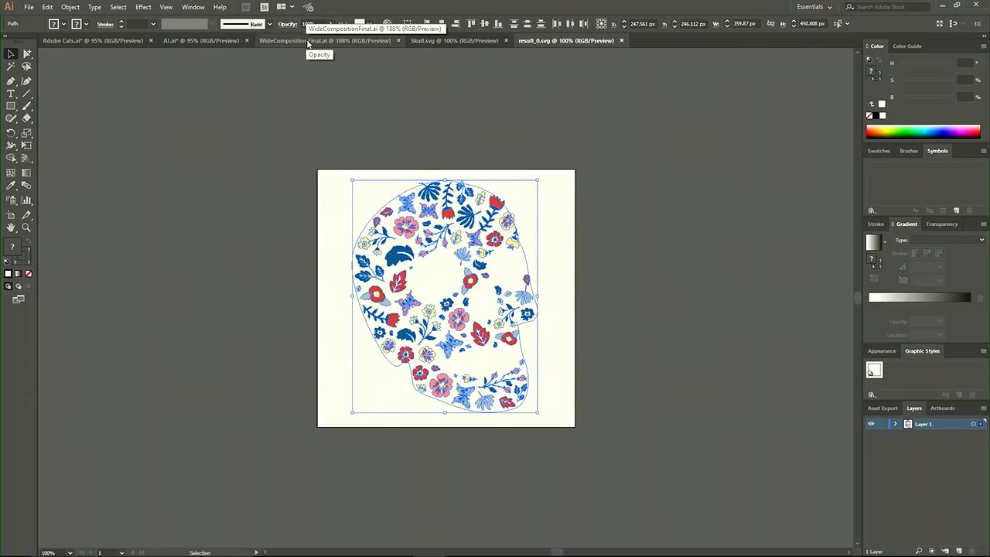
# Switch to the blue floral background composition document
pyautogui.click(325, 40)
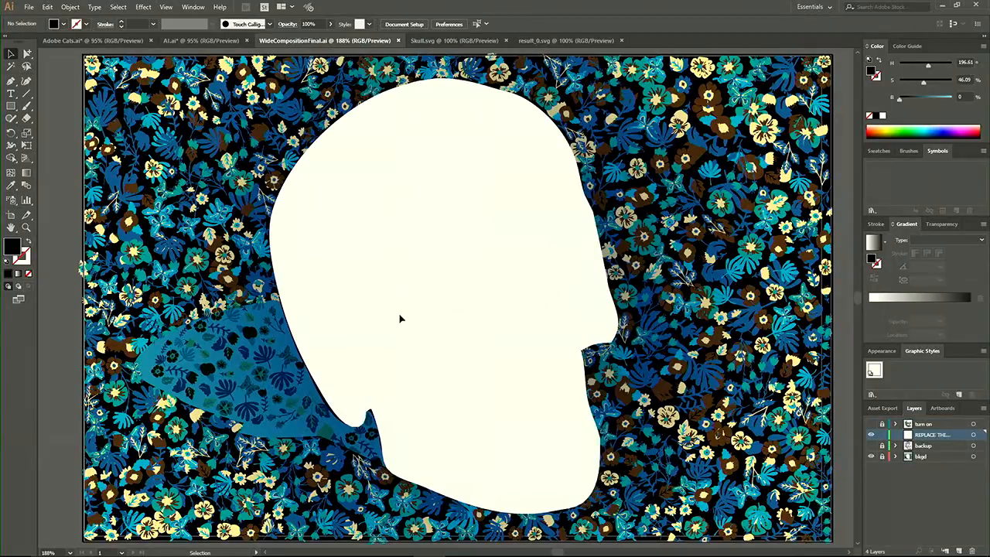
pyautogui.moveTo(653, 464)
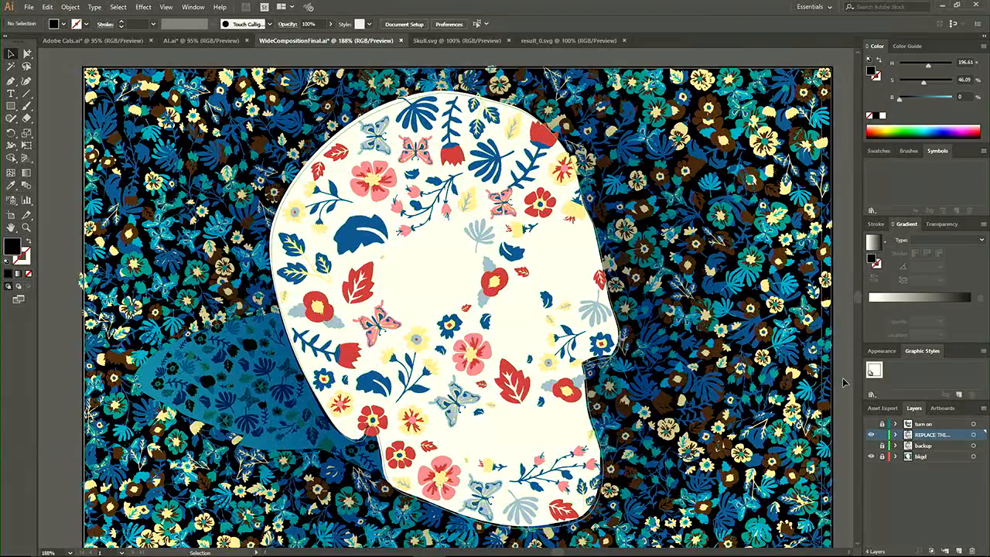
pyautogui.moveTo(870, 427)
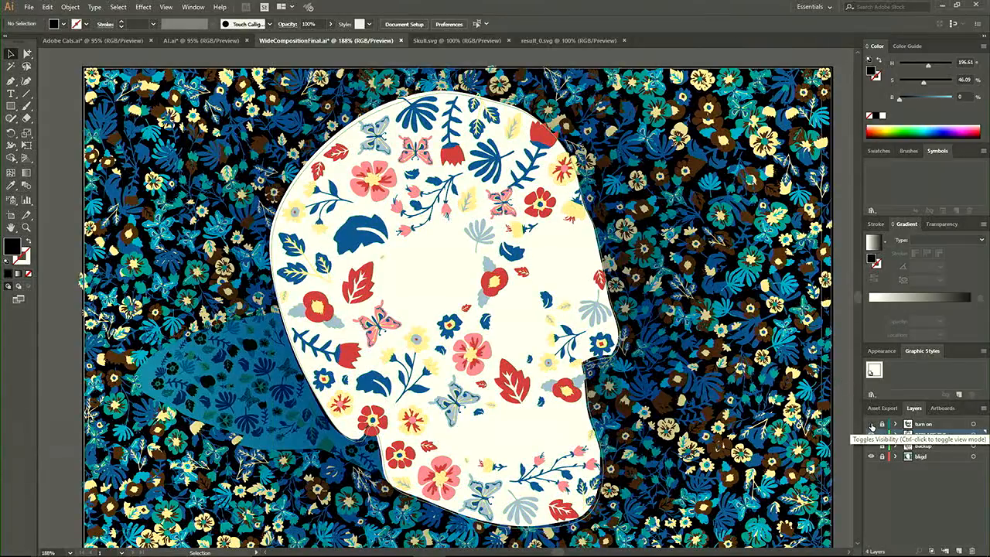